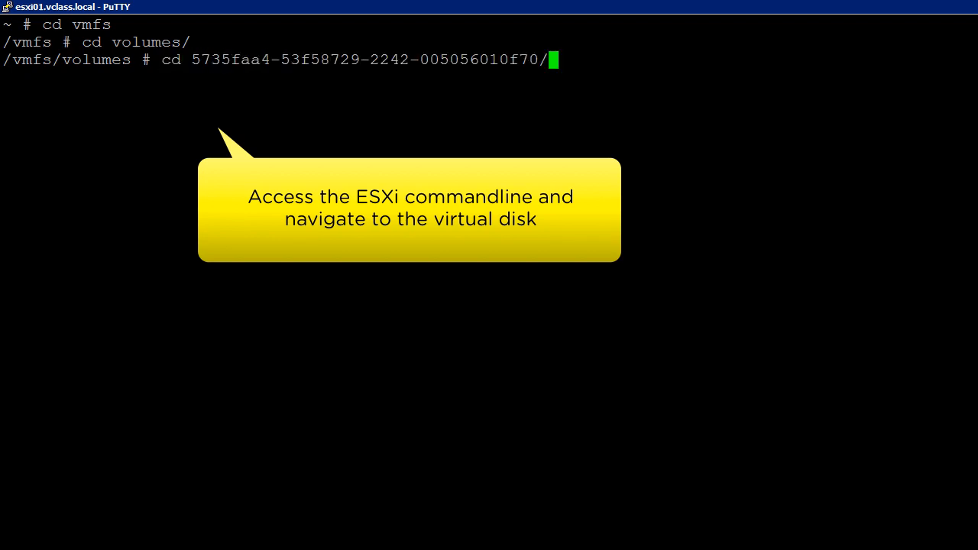
Step: Enter the TestVM datastore folder and list all its files with sizes (ls -lah)
key("Return")
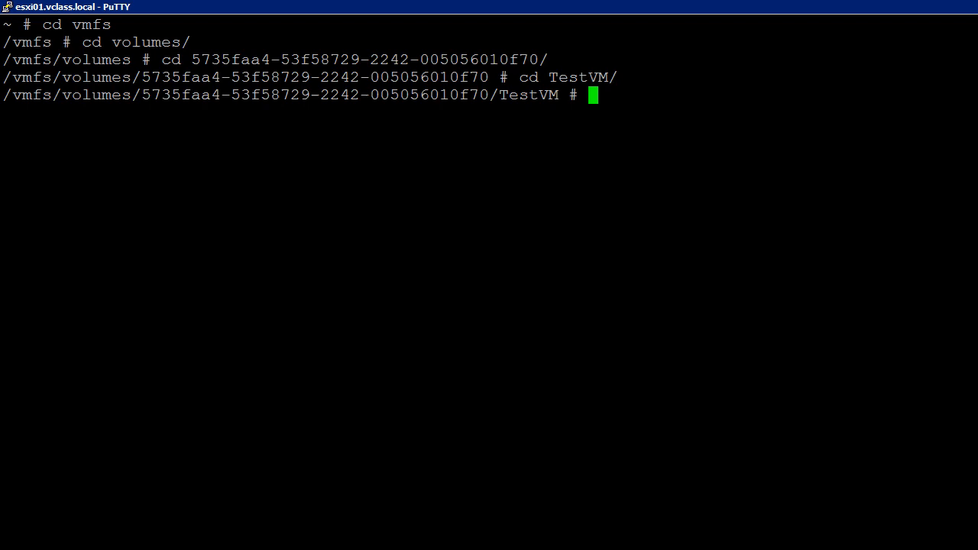
type("ls -lah")
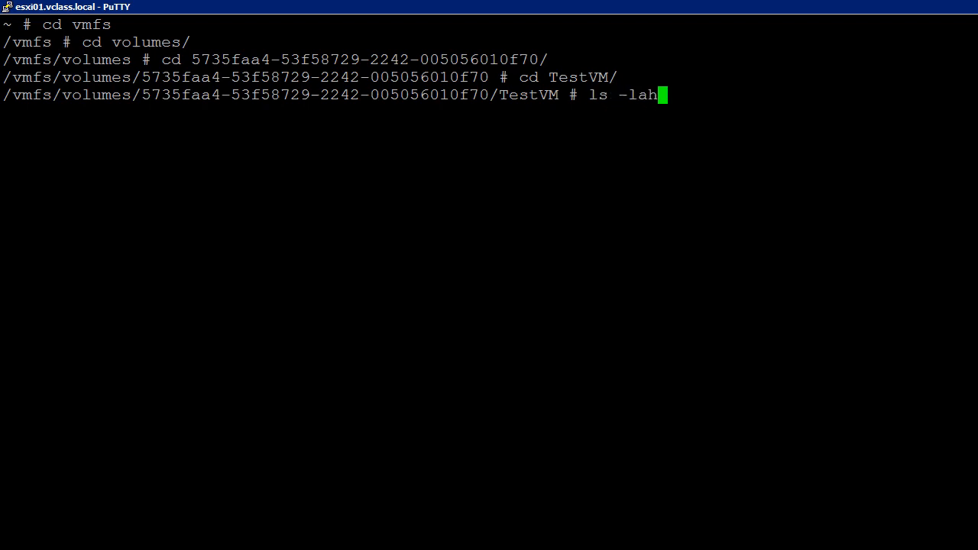
key("Return")
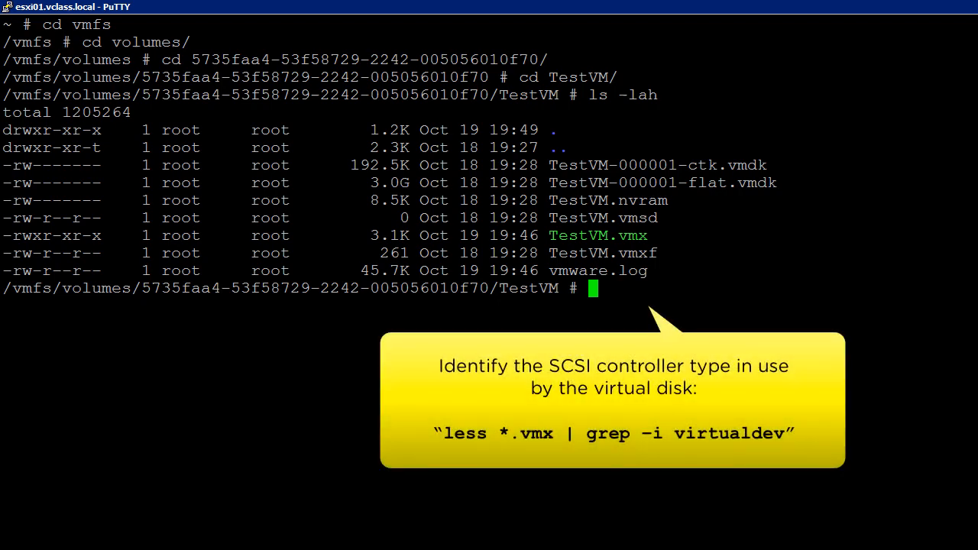
Step: Filter the .vmx file for virtualDev lines, revealing the lsilogic SCSI controller and e1000 adapter
type("less")
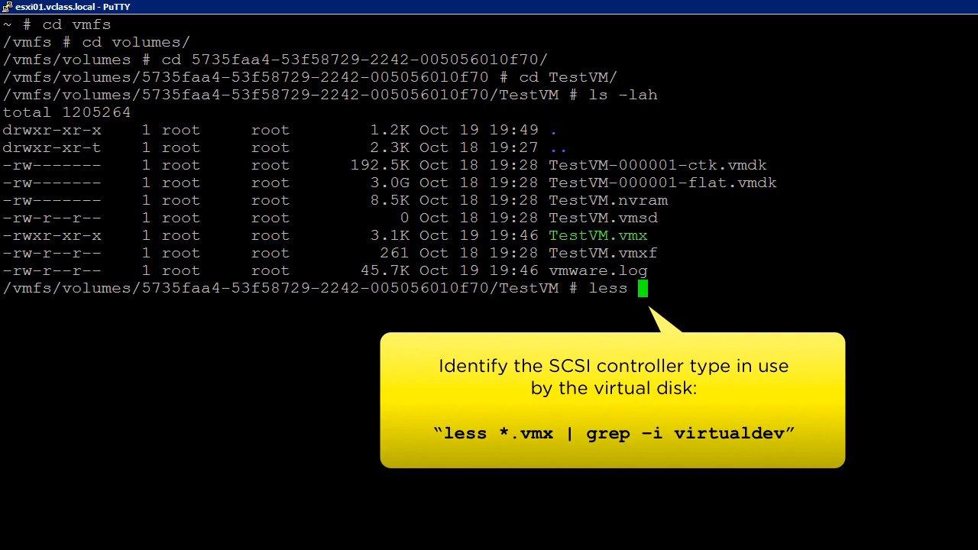
type("*.vmx")
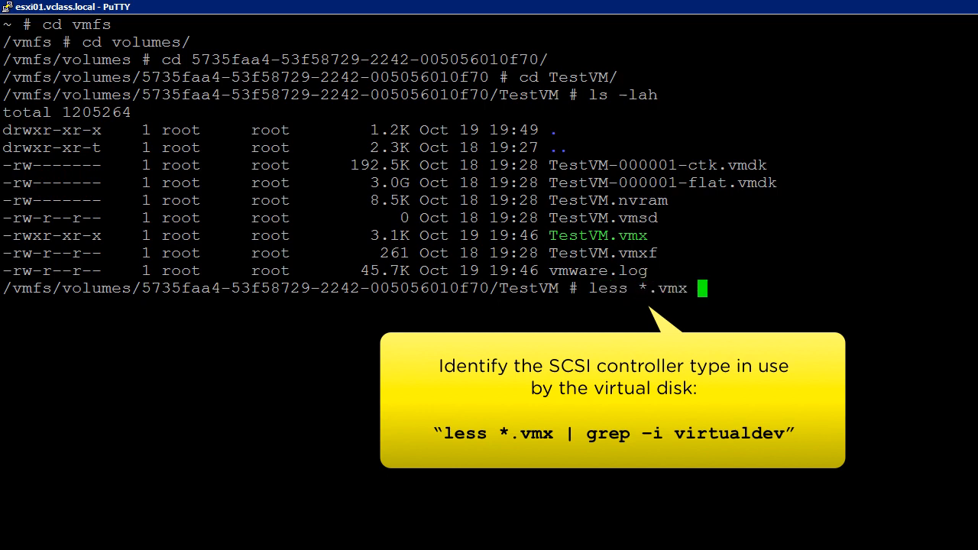
type("| grep -i")
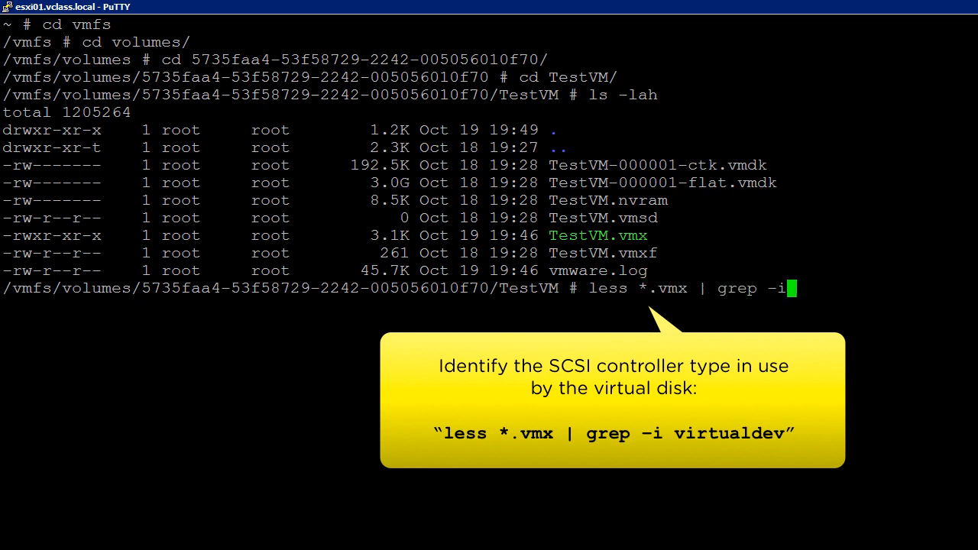
key("Return")
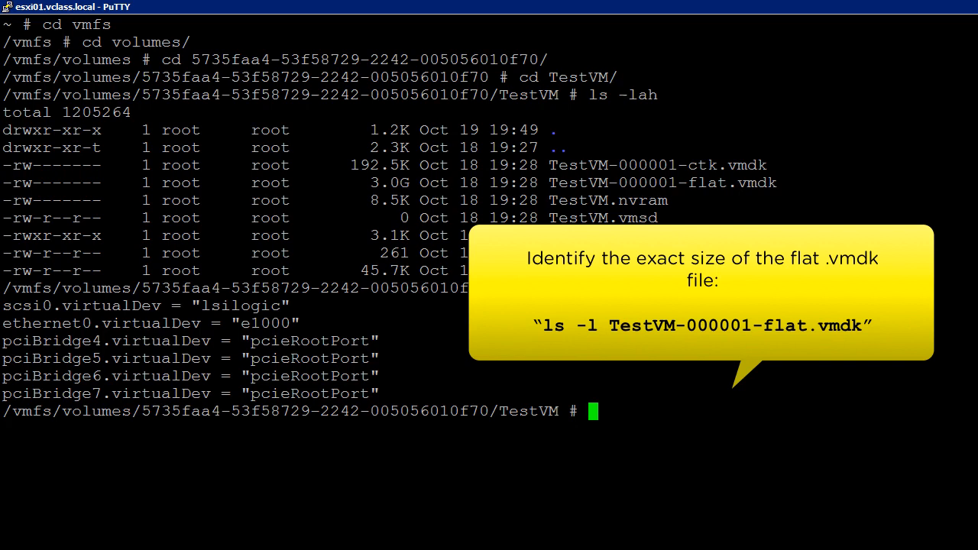
type("ls -l Tes")
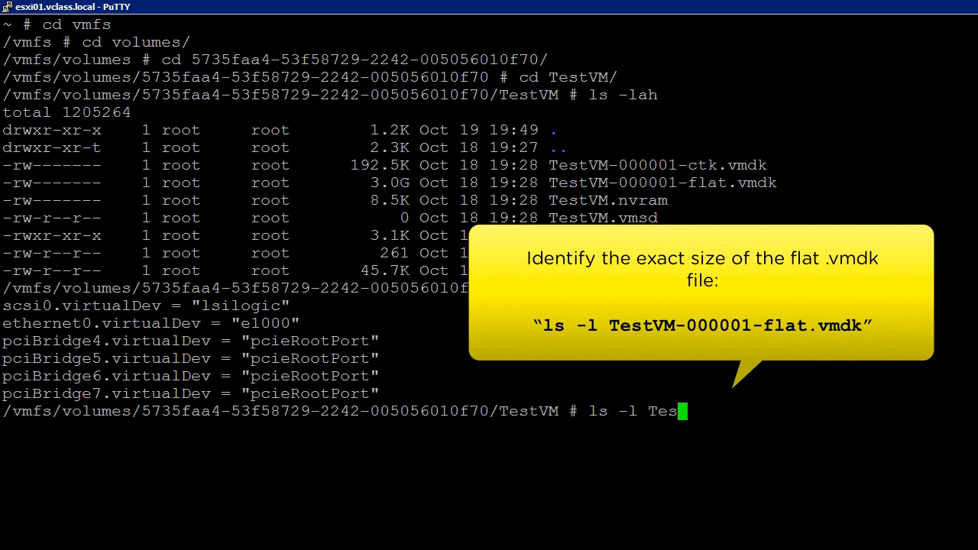
type("tVM-000001")
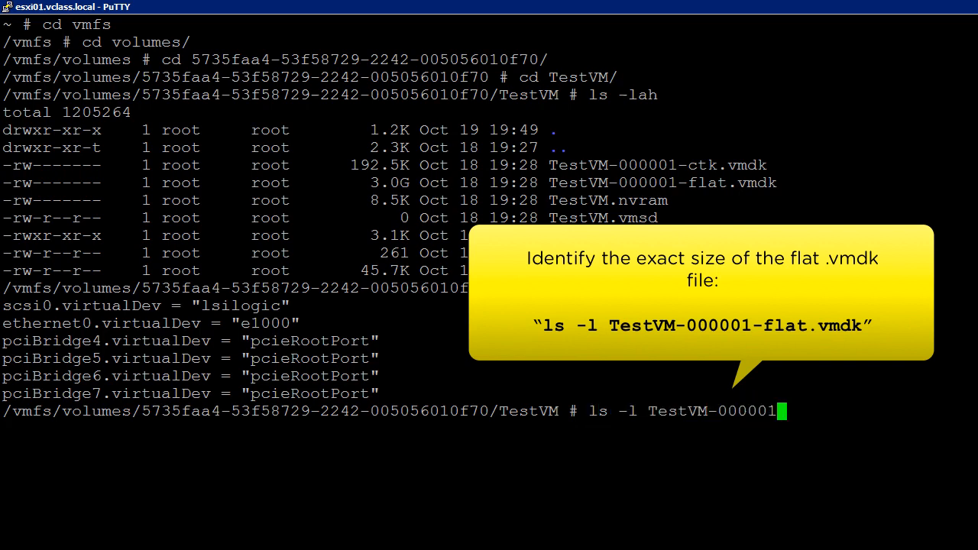
key("Return")
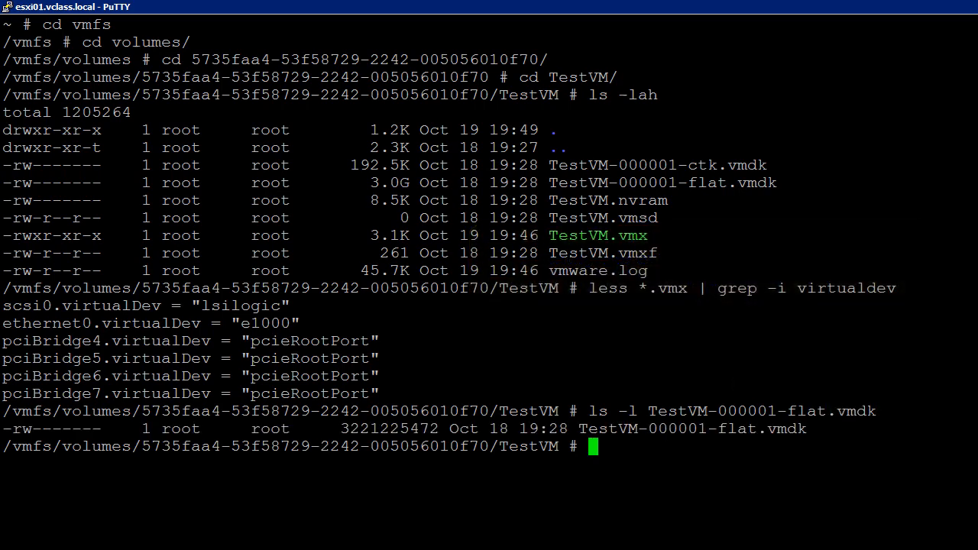
double_click(390, 428)
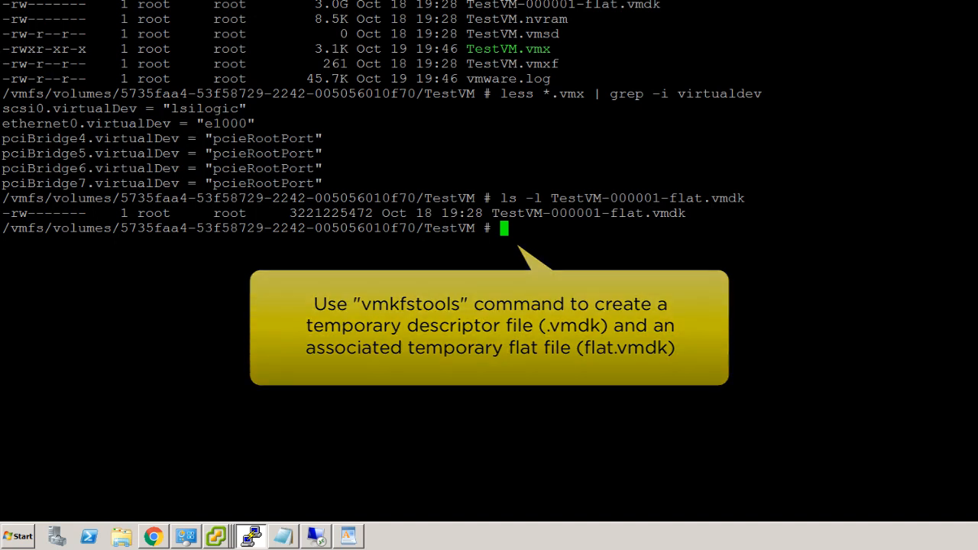
type("vmkfstools -c")
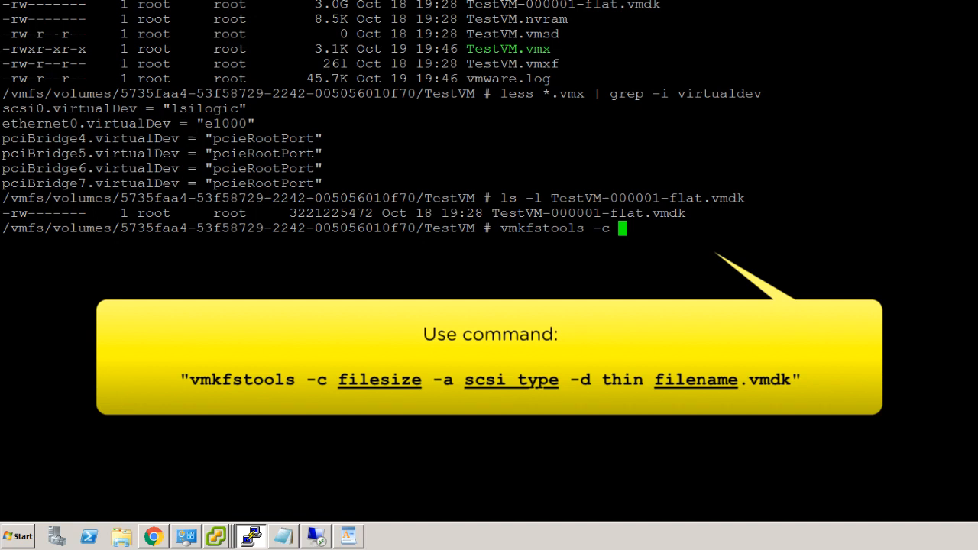
double_click(331, 214)
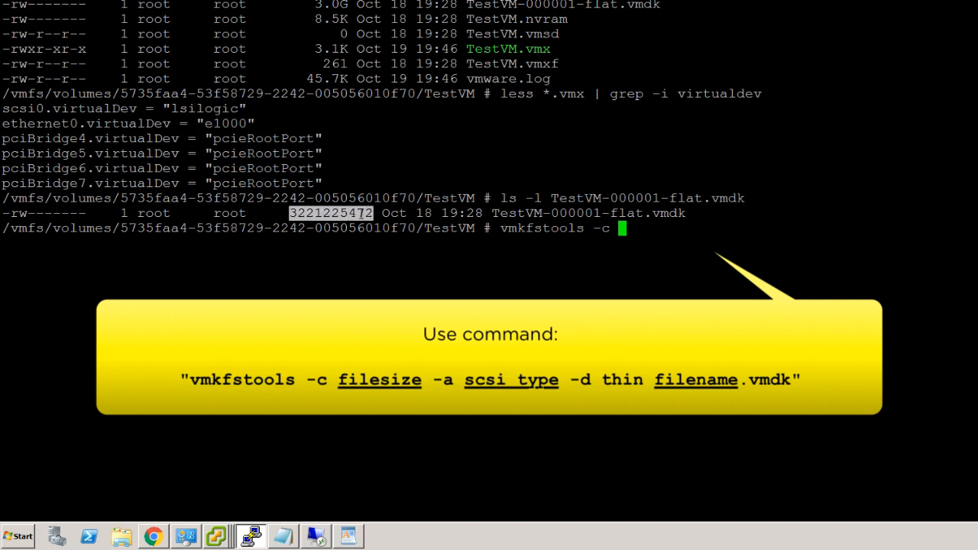
type("3221225472")
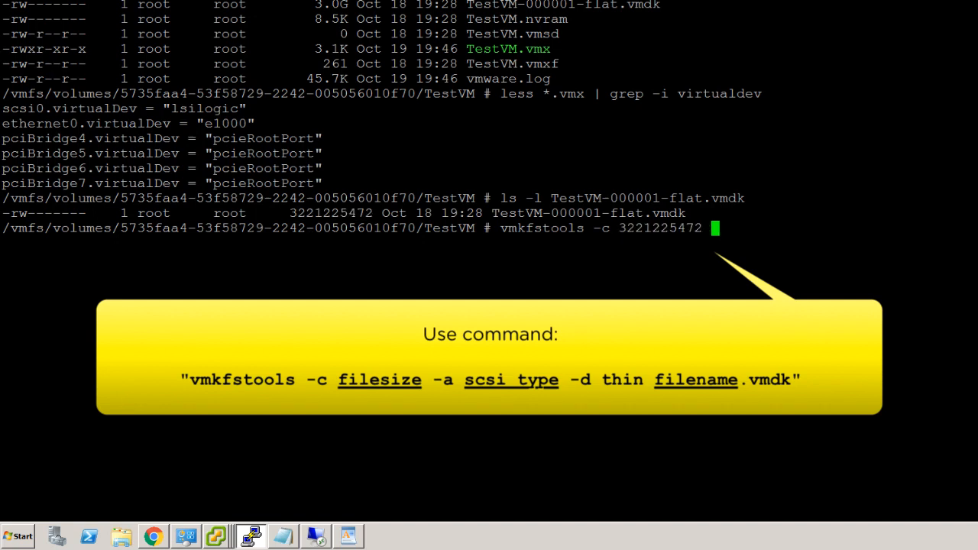
type("-a")
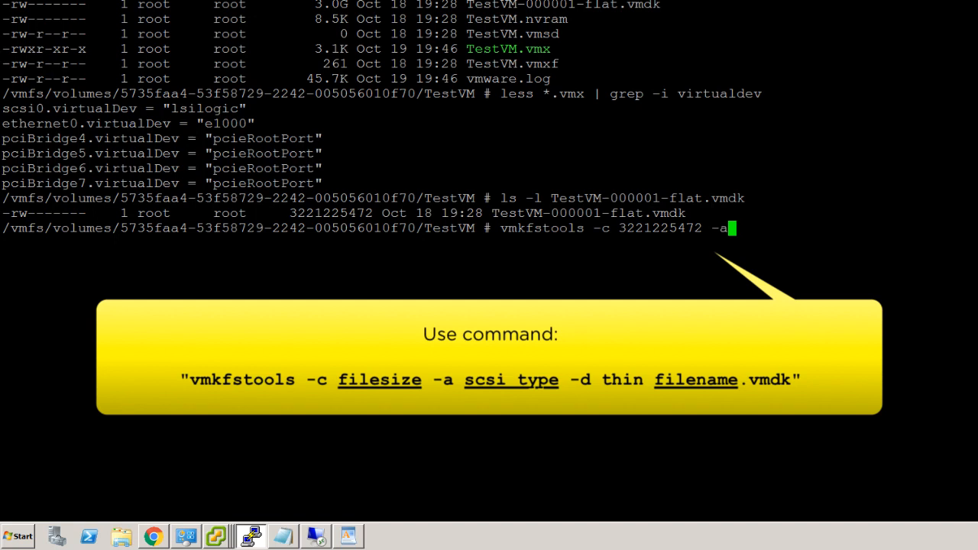
double_click(202, 107)
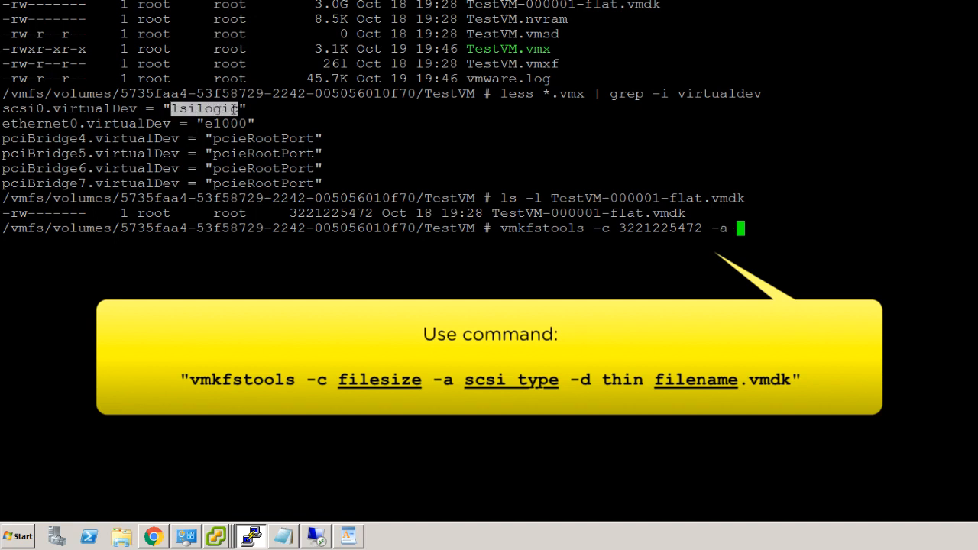
type("lsilogic")
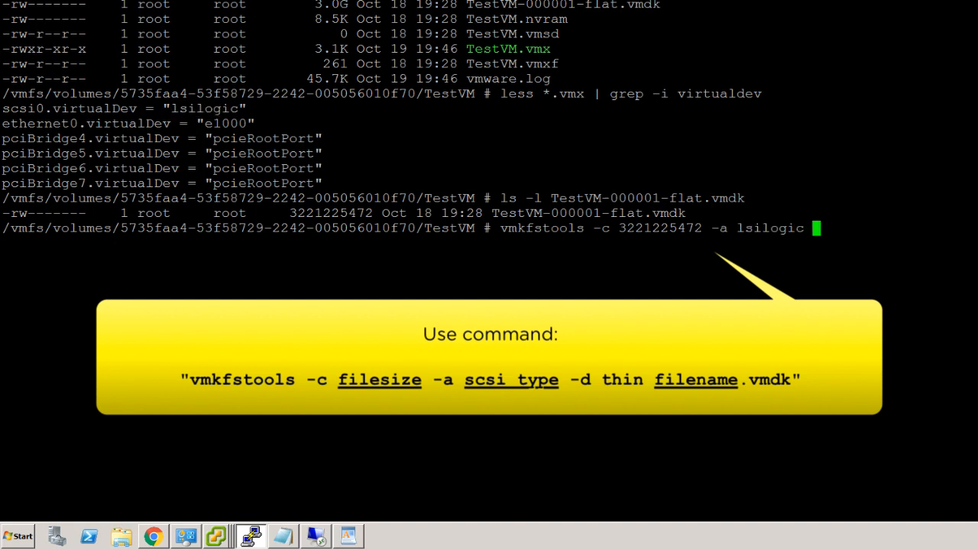
type("-d thin")
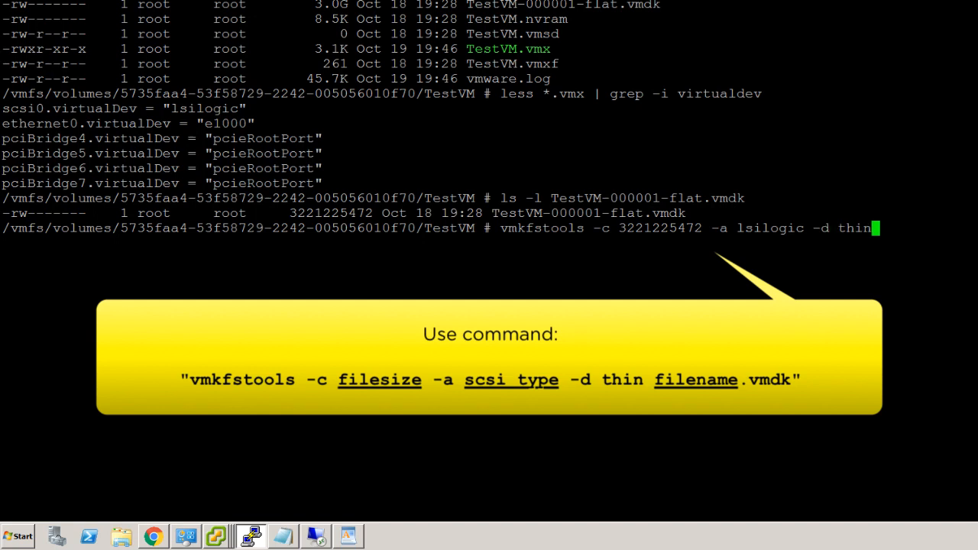
type("temp.v")
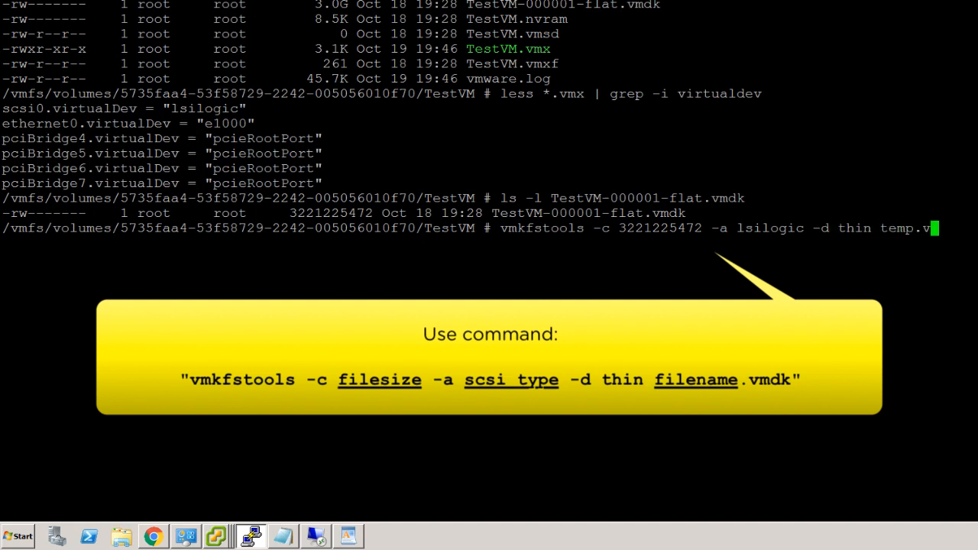
key("Return")
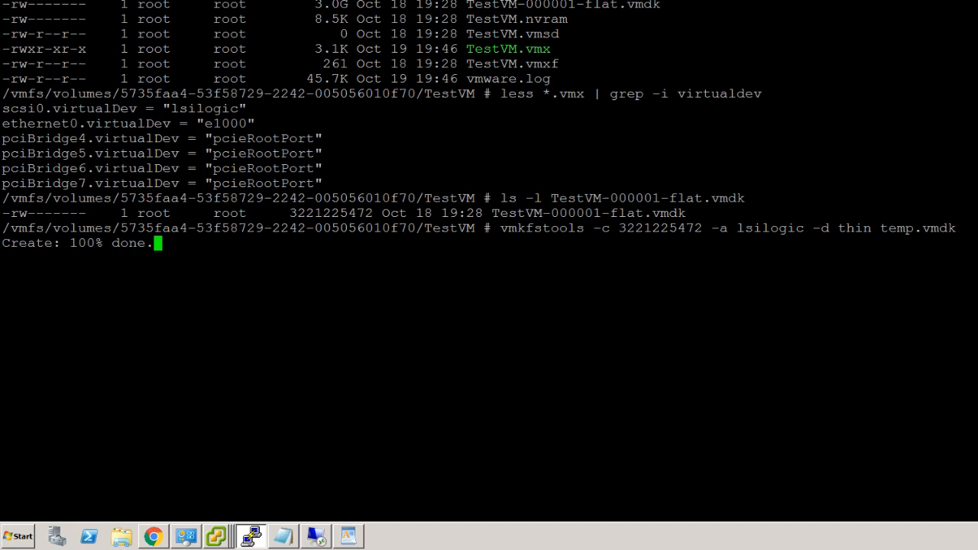
Step: List the TestVM folder, now showing temp.vmdk and temp-flat.vmdk
type("ls")
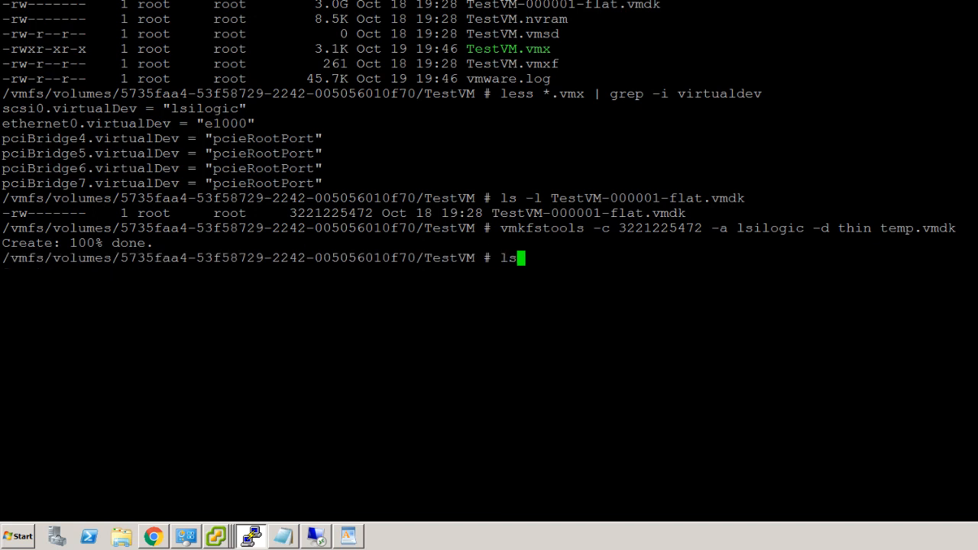
key("Return")
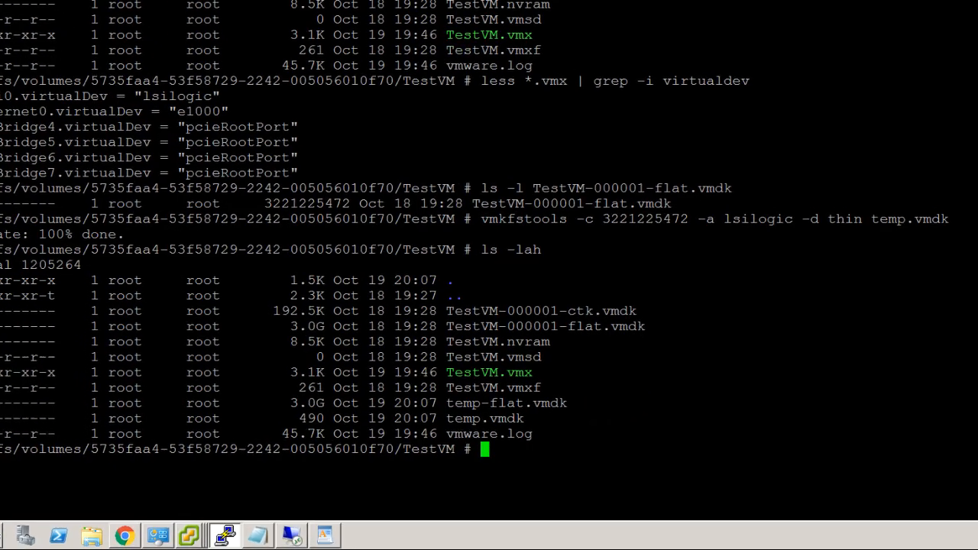
Step: Rename temp.vmdk to TestVM-000001.vmdk with mv -i
type("mv -i")
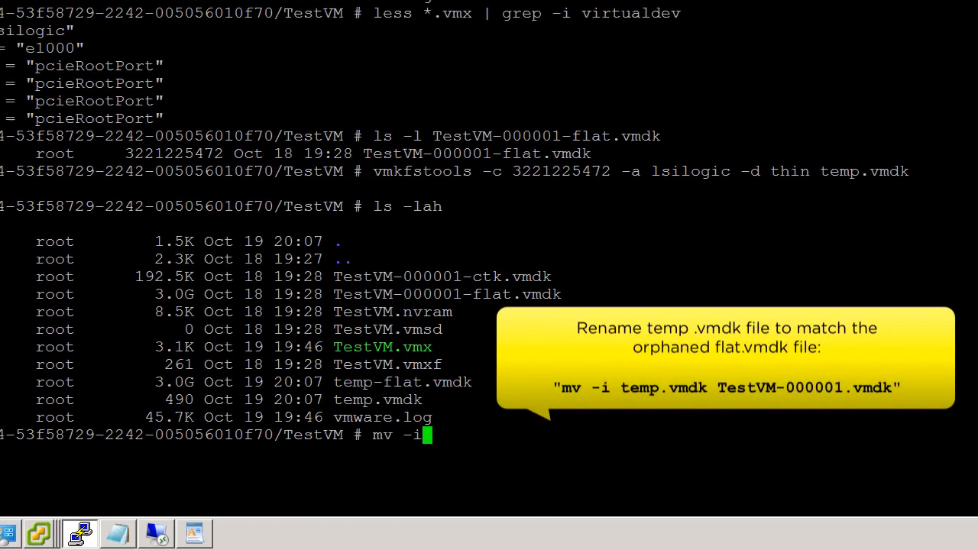
type("temp.vmdk")
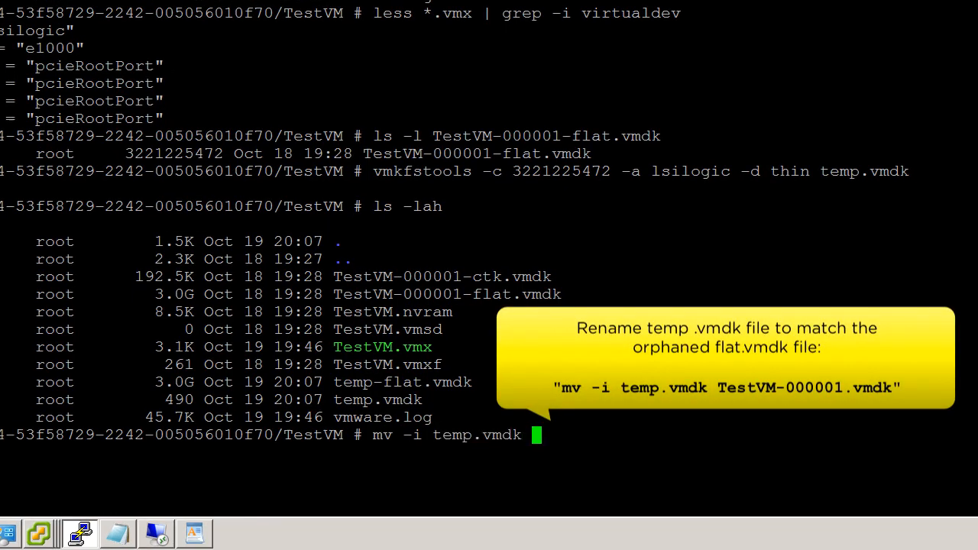
type("TestVM-000001")
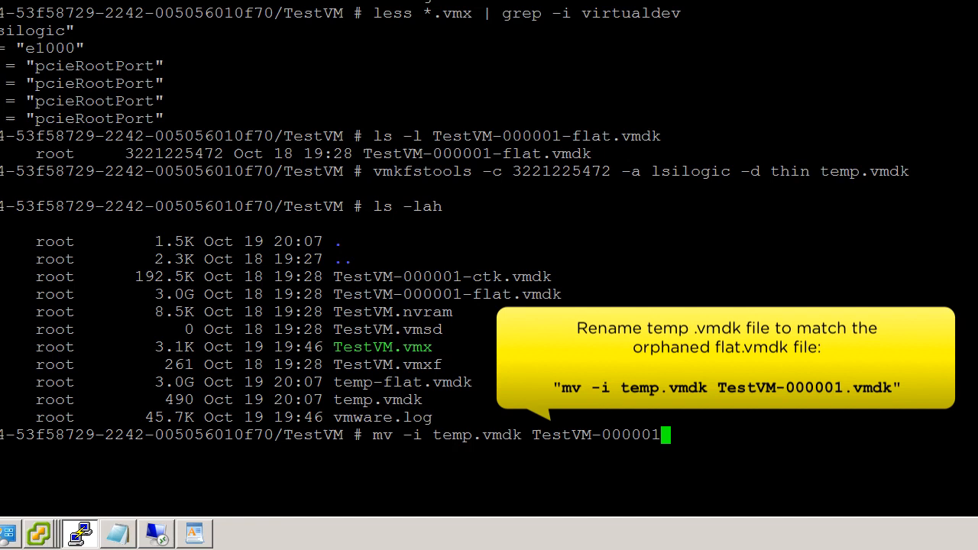
key("Return")
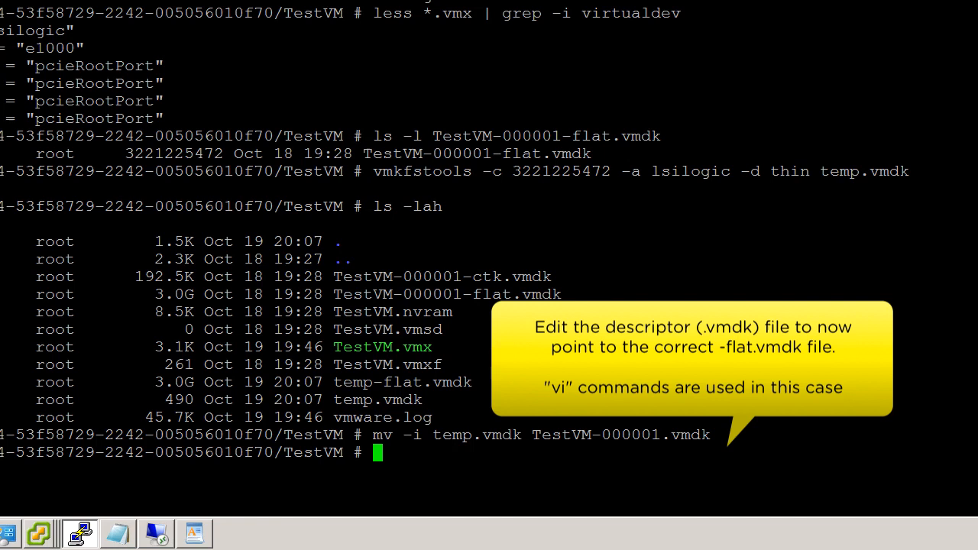
Step: Open the TestVM-000001.vmdk descriptor in vi for editing
type("vi TestVM-")
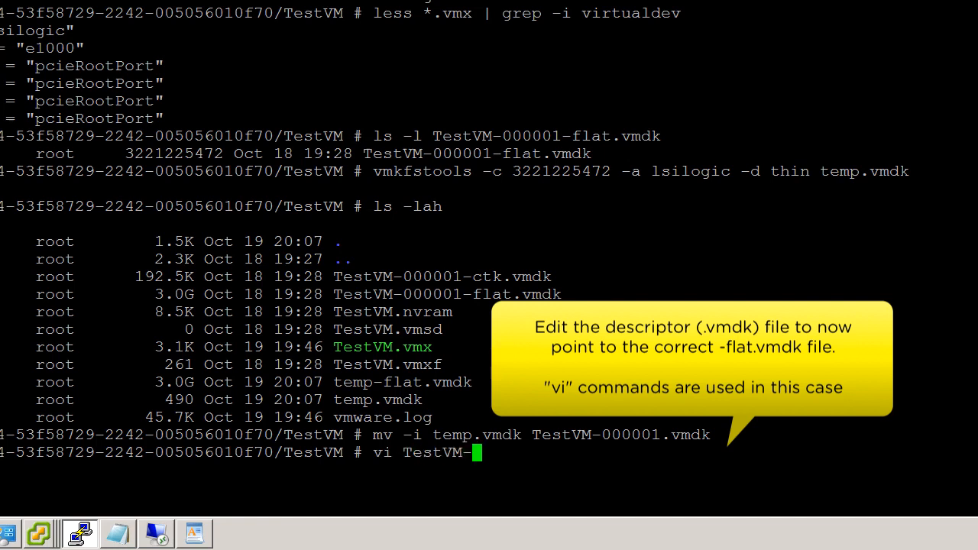
type("000001.vmdk")
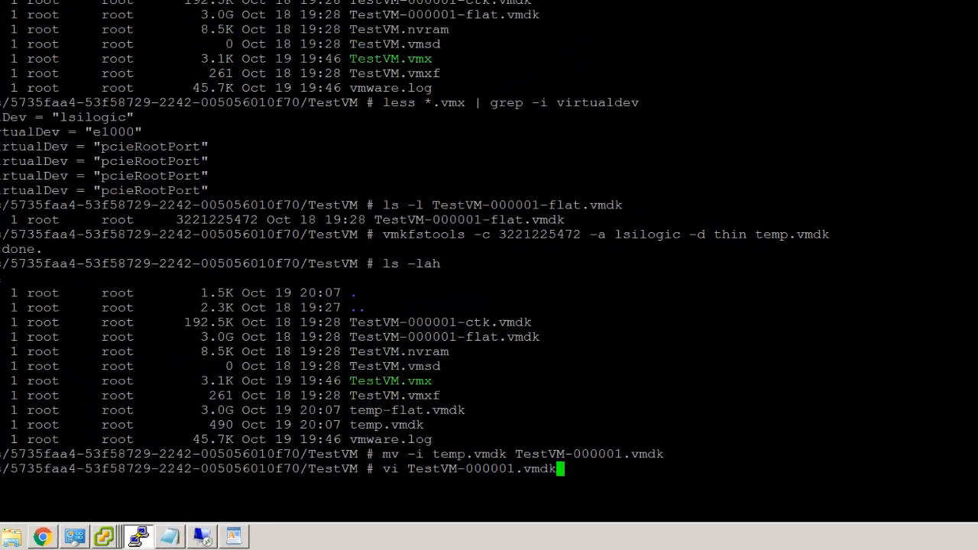
key("Return")
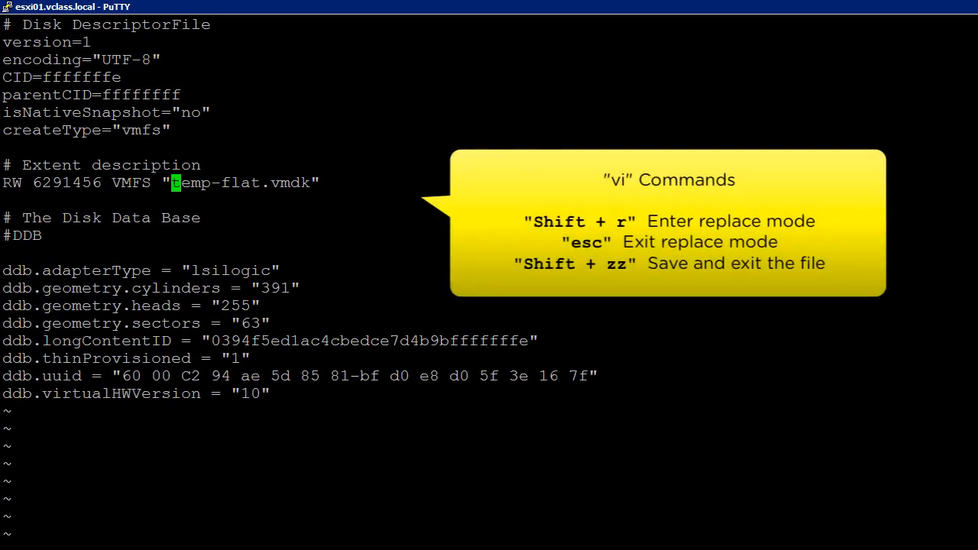
Step: Replace the extent's temp-flat.vmdk reference with TestVM-000001-flat.vmdk
type("TestVM")
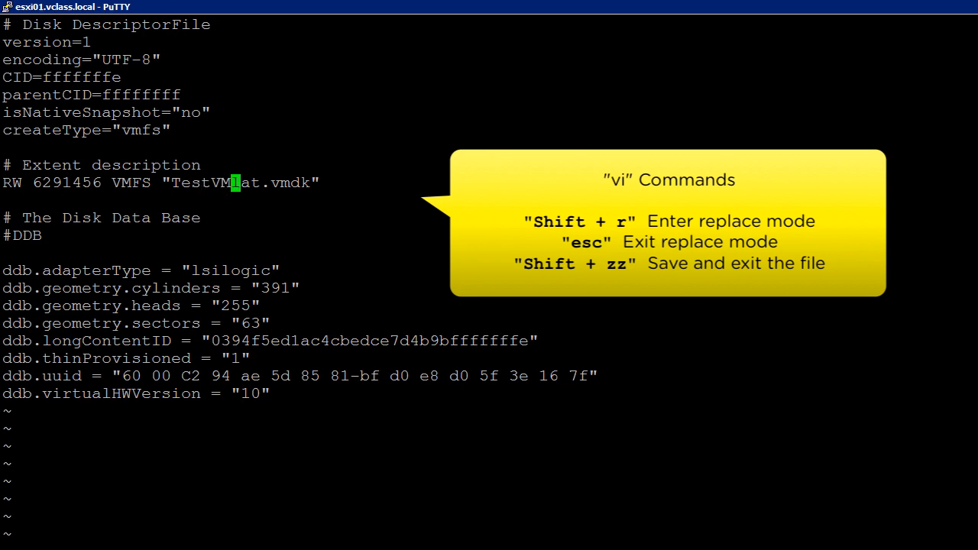
type("-000001")
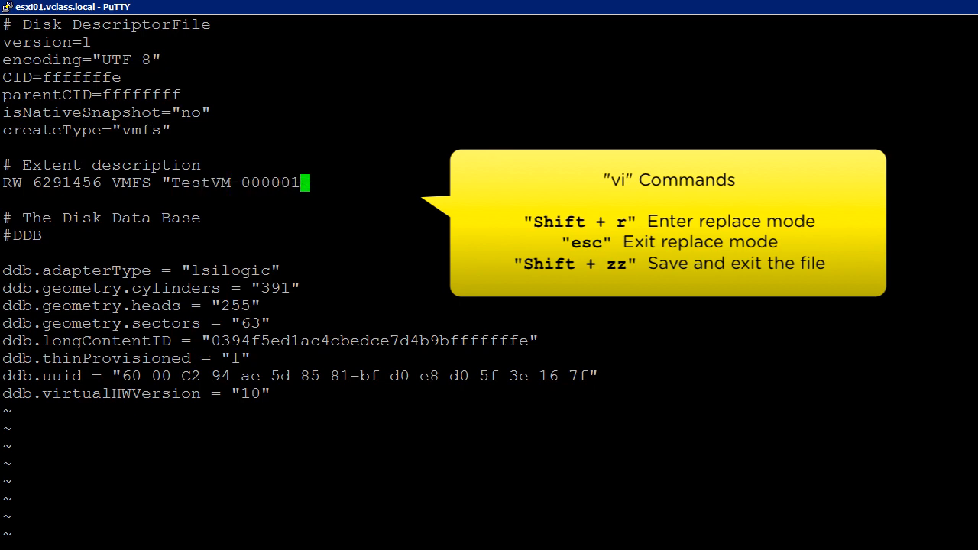
type("-flat.vmdk")
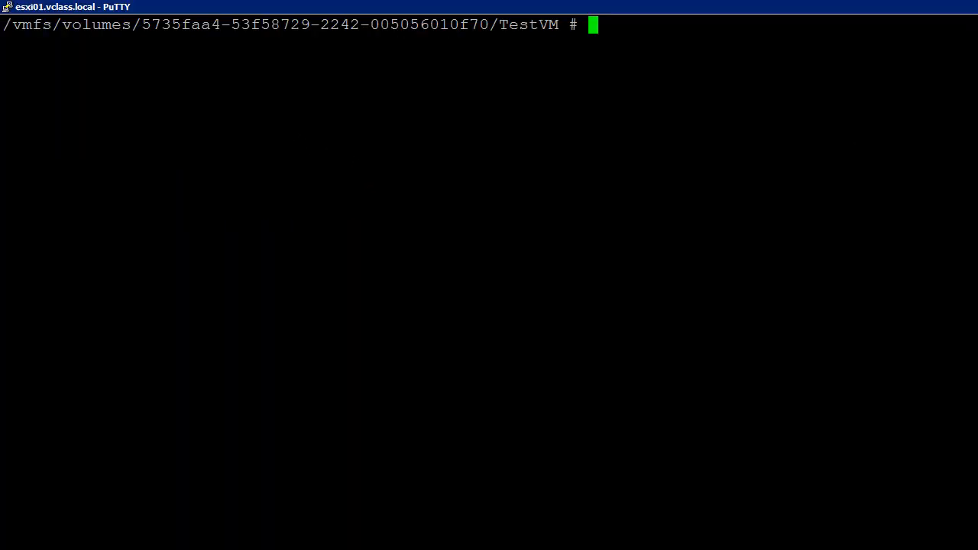
Step: Delete the temporary temp-flat.vmdk file with rm -i
type("rm -i temp")
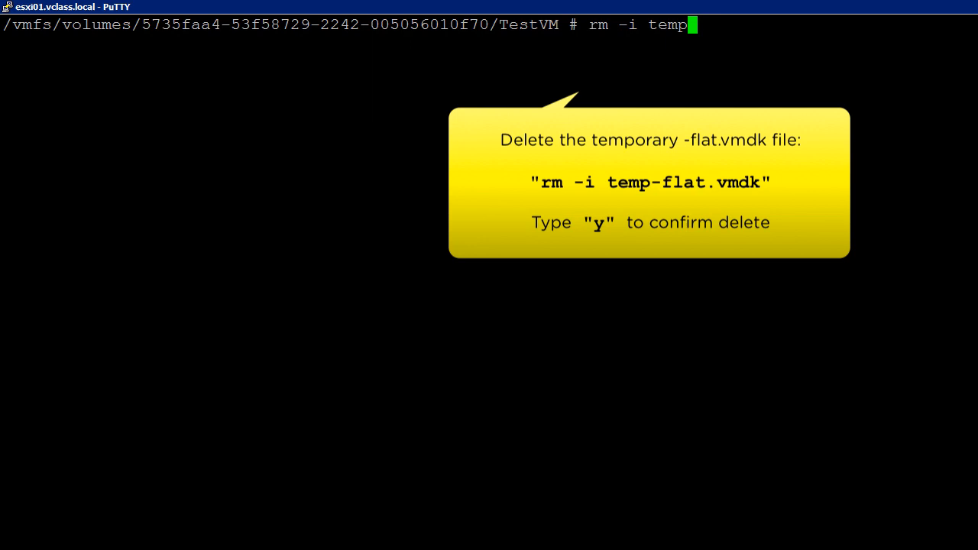
type("-flat.vmdk")
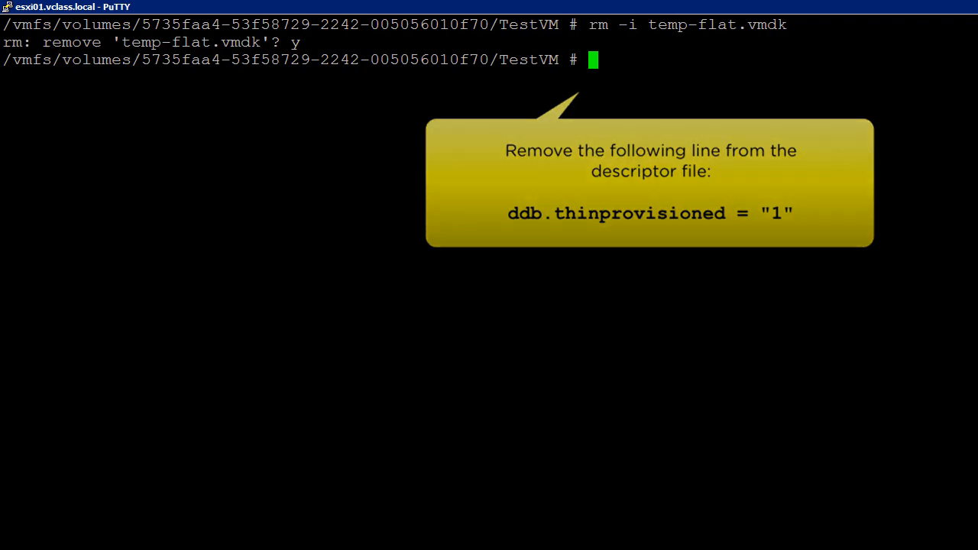
Step: Reopen TestVM-000001.vmdk in vi to remove the ddb.thinProvisioned line
type("vi TestVM-00000")
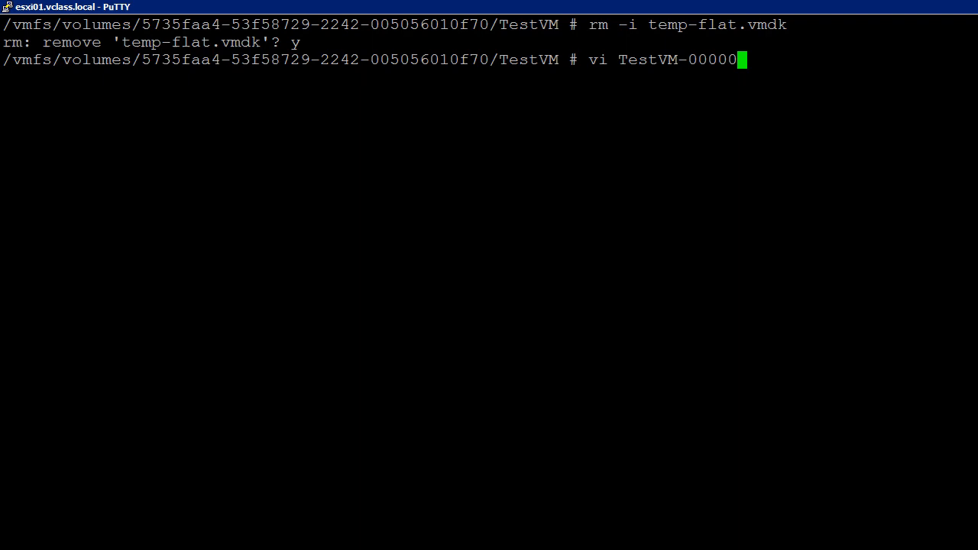
key("Return")
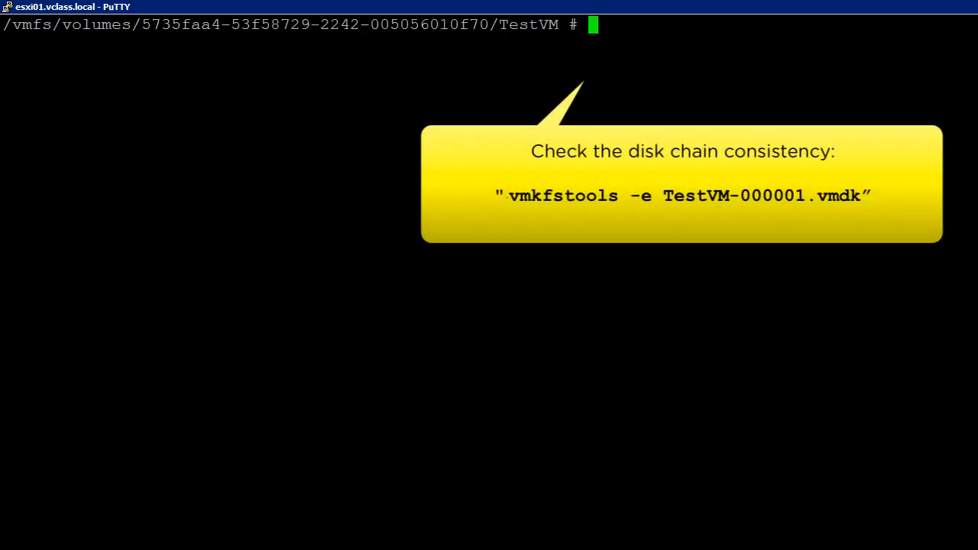
Step: Run vmkfstools -e on TestVM-000001.vmdk, reporting the disk chain as consistent
type("vmkfstools -e Test")
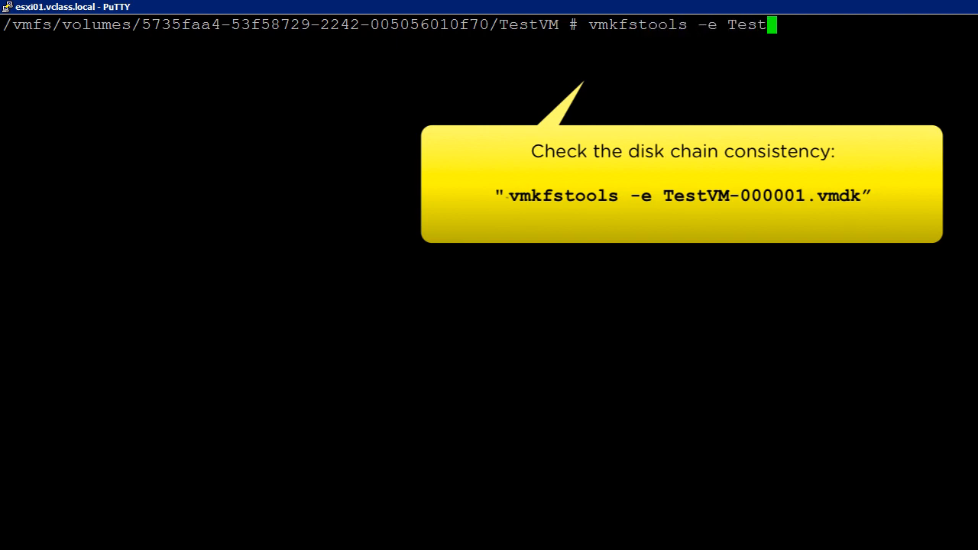
type("VM-000001.vmdk")
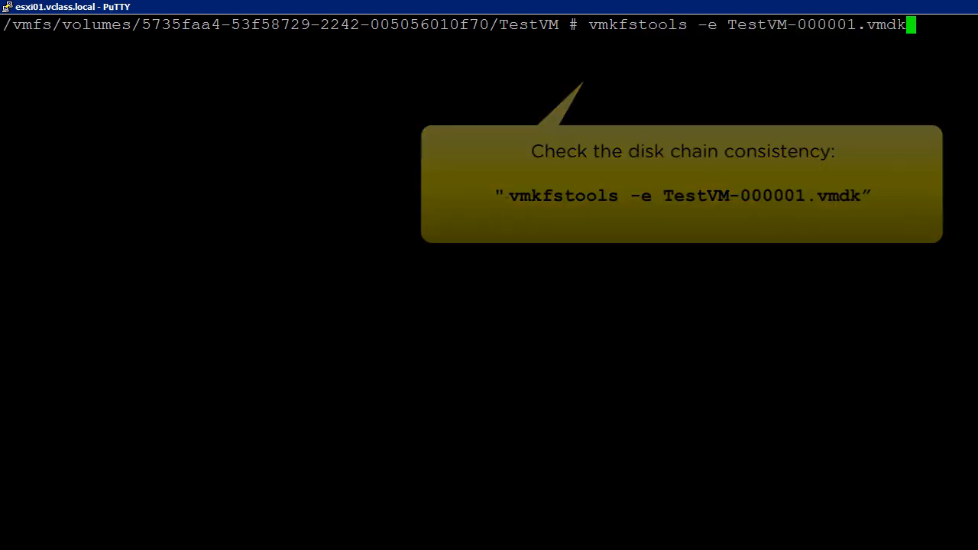
key("Return")
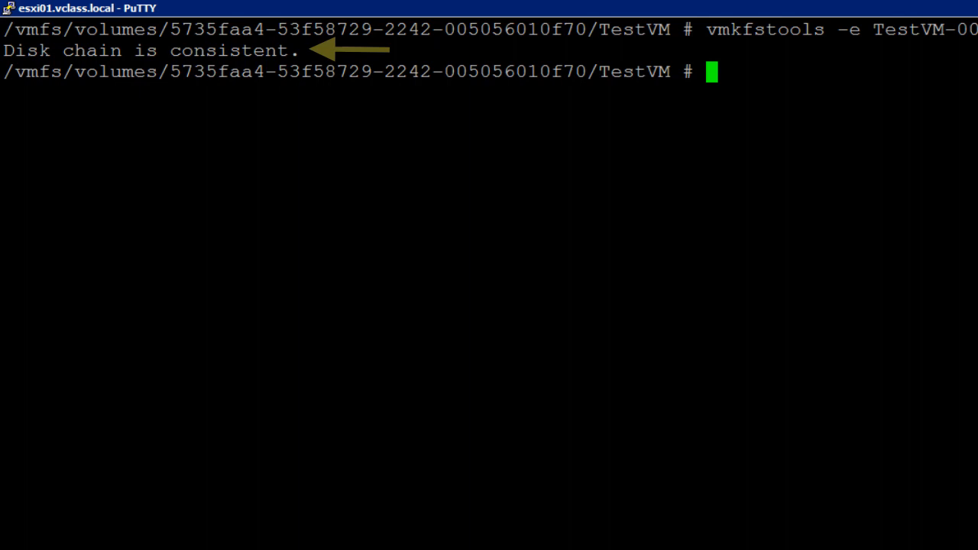